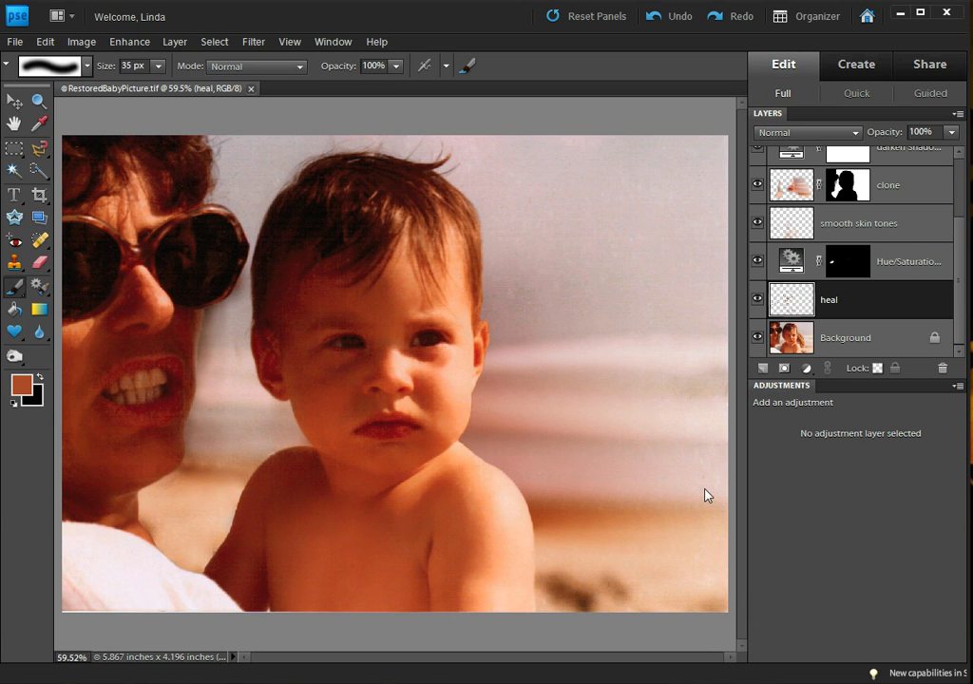
{"action": "mouse_move", "coordinate": [749, 367]}
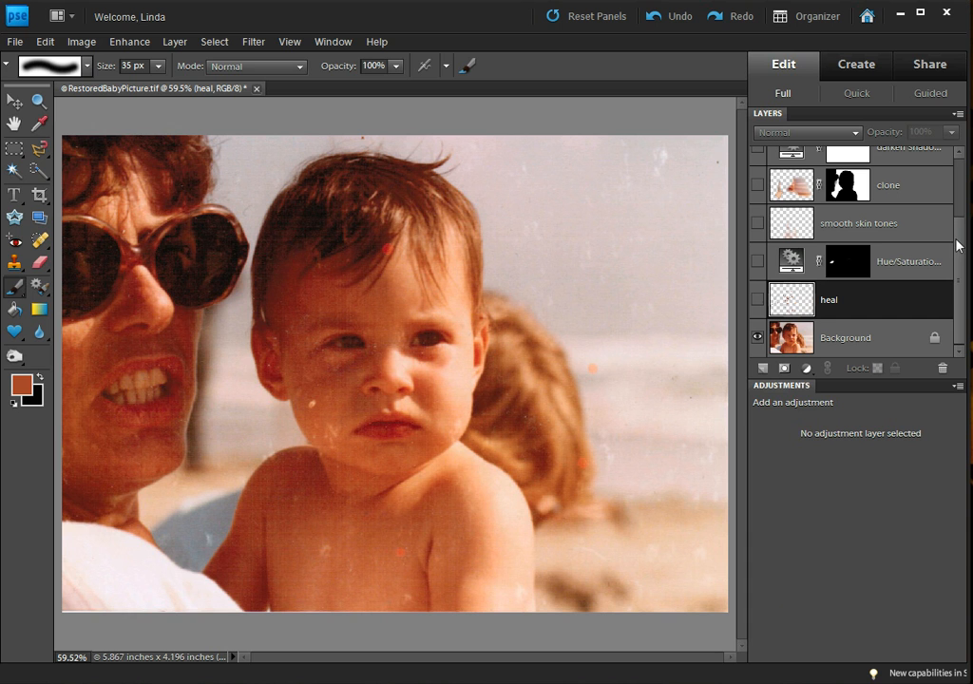
{"action": "mouse_move", "coordinate": [758, 306]}
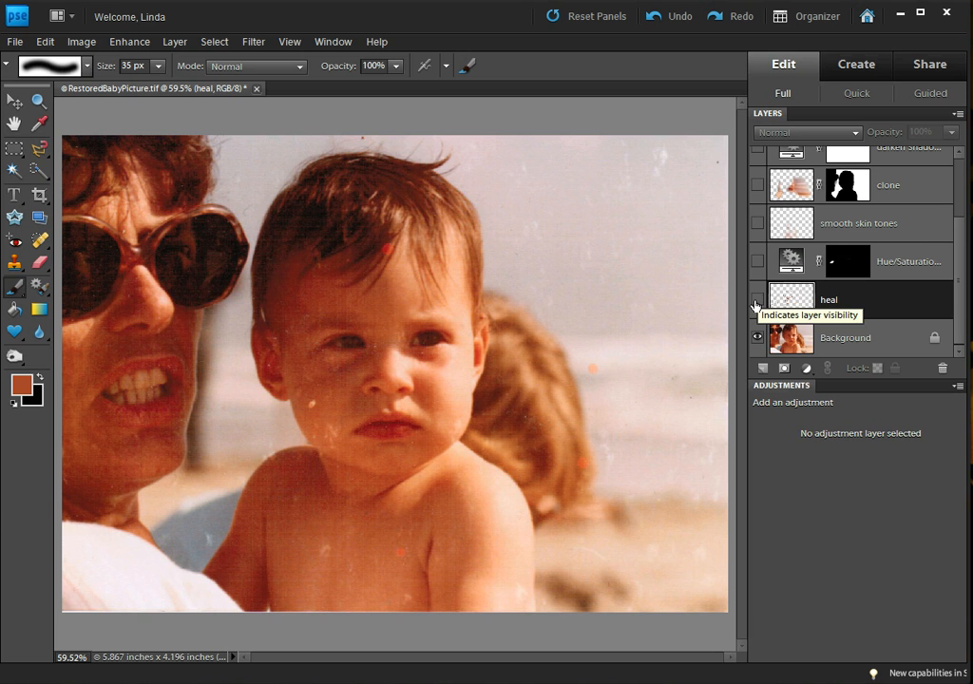
- Unhide the heal layer and the Hue/Saturation adjustment layer at 46% opacity
{"action": "left_click", "coordinate": [758, 299]}
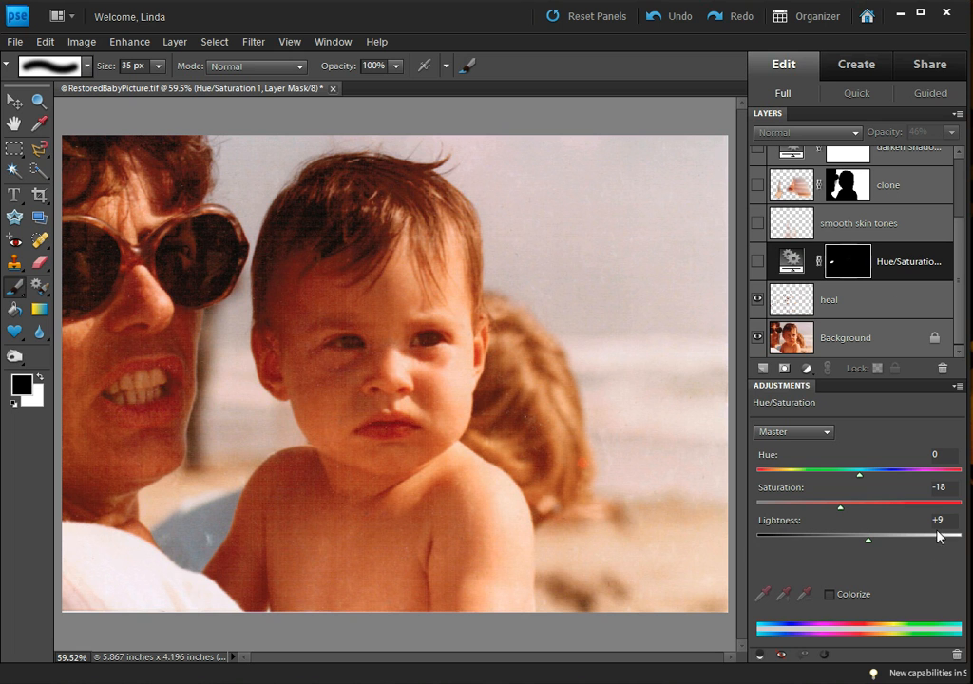
{"action": "left_click", "coordinate": [806, 368]}
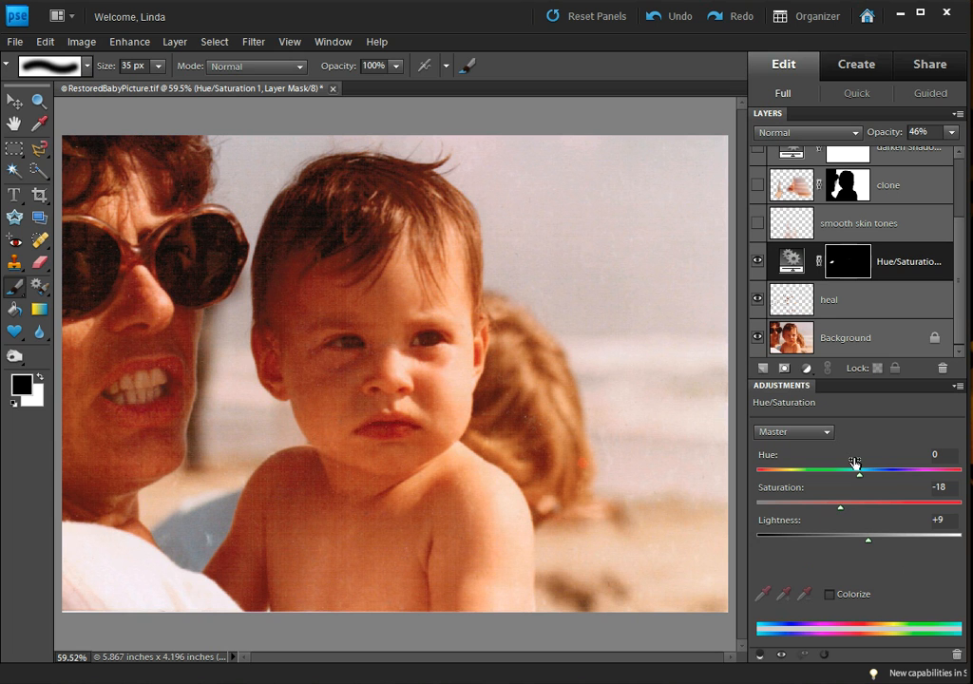
{"action": "mouse_move", "coordinate": [954, 132]}
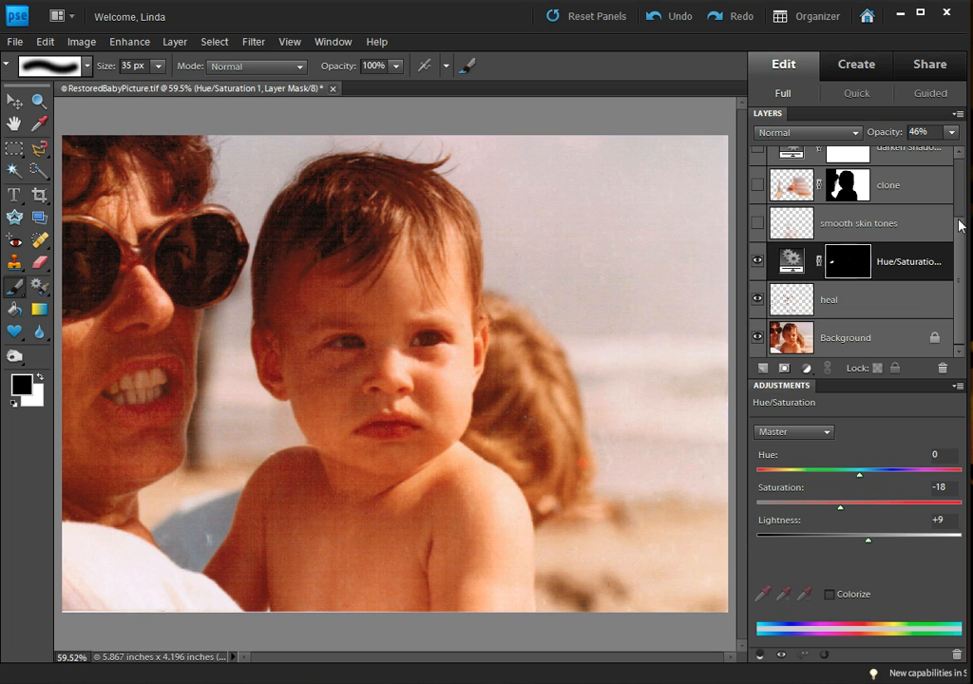
{"action": "mouse_move", "coordinate": [373, 549]}
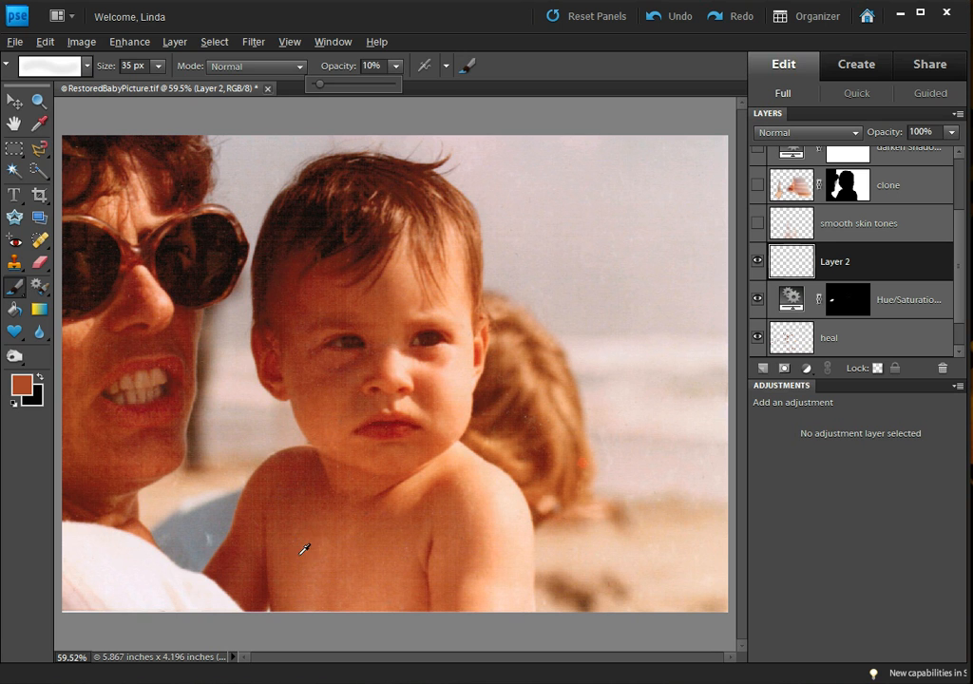
{"action": "mouse_move", "coordinate": [315, 588]}
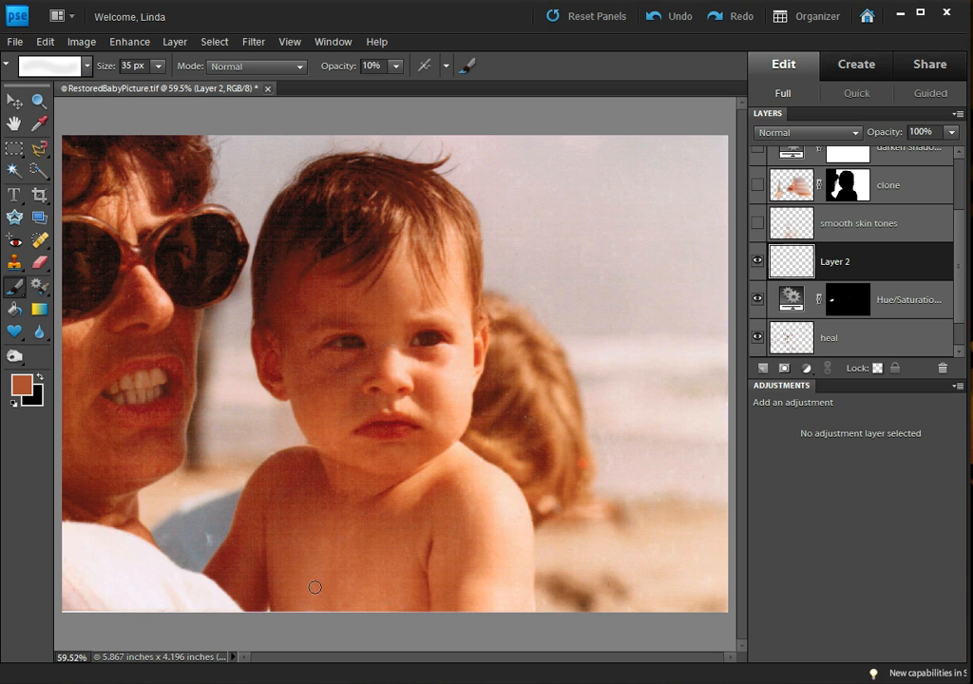
{"action": "mouse_move", "coordinate": [345, 563]}
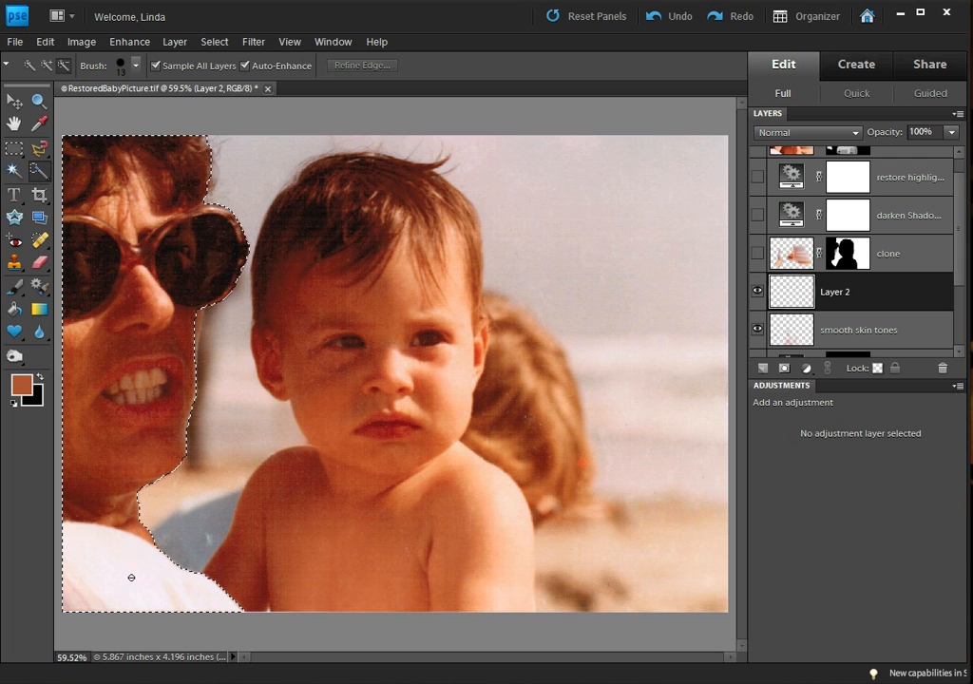
- Refine the Quick Selection around the woman on the left
{"action": "left_click", "coordinate": [49, 64]}
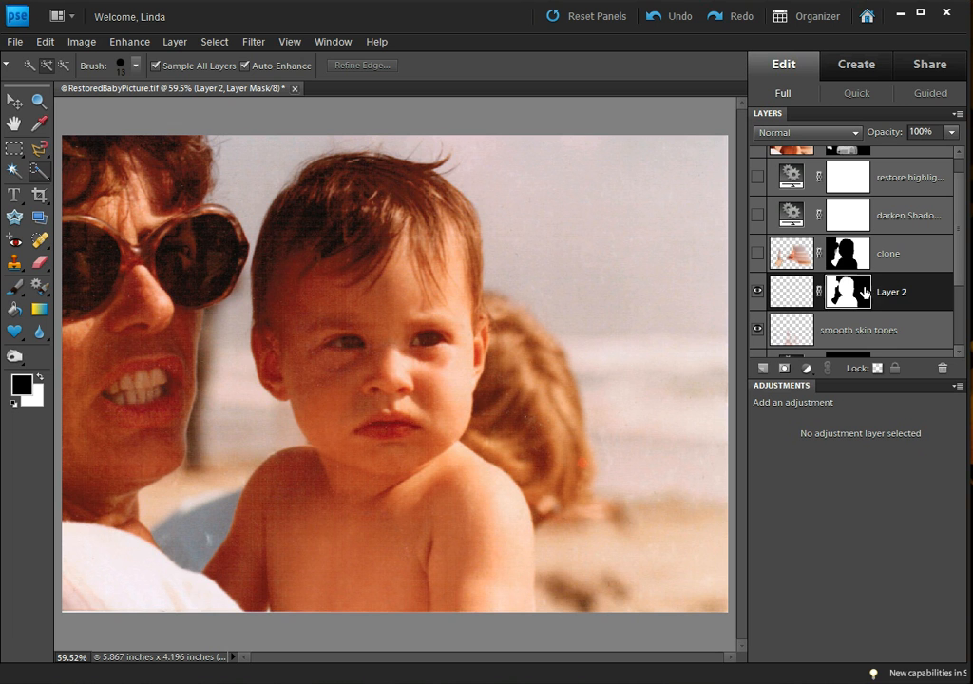
{"action": "mouse_move", "coordinate": [848, 292]}
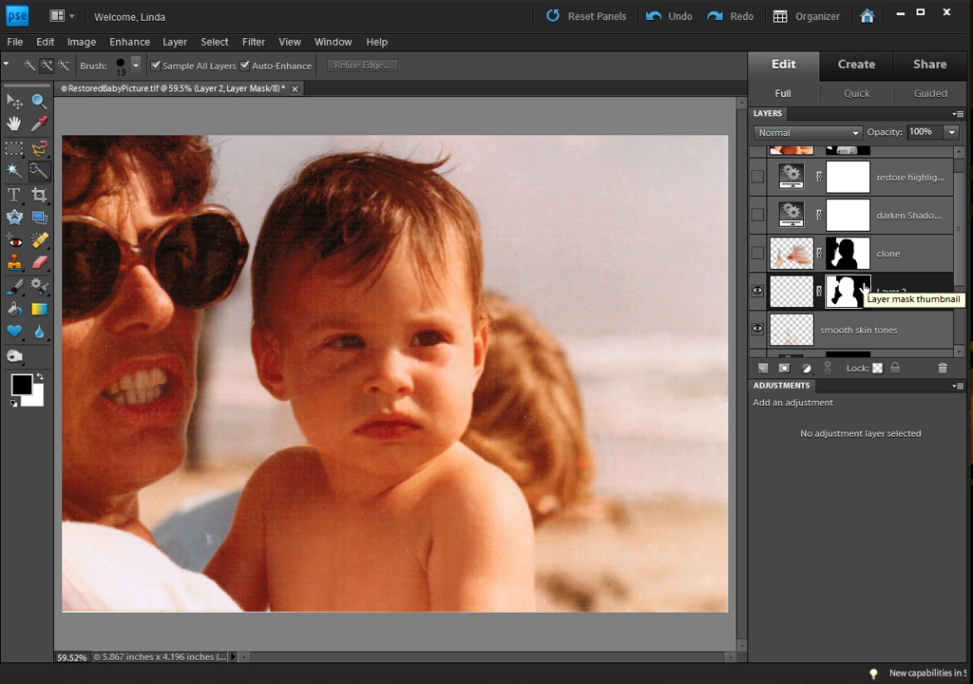
{"action": "mouse_move", "coordinate": [19, 415]}
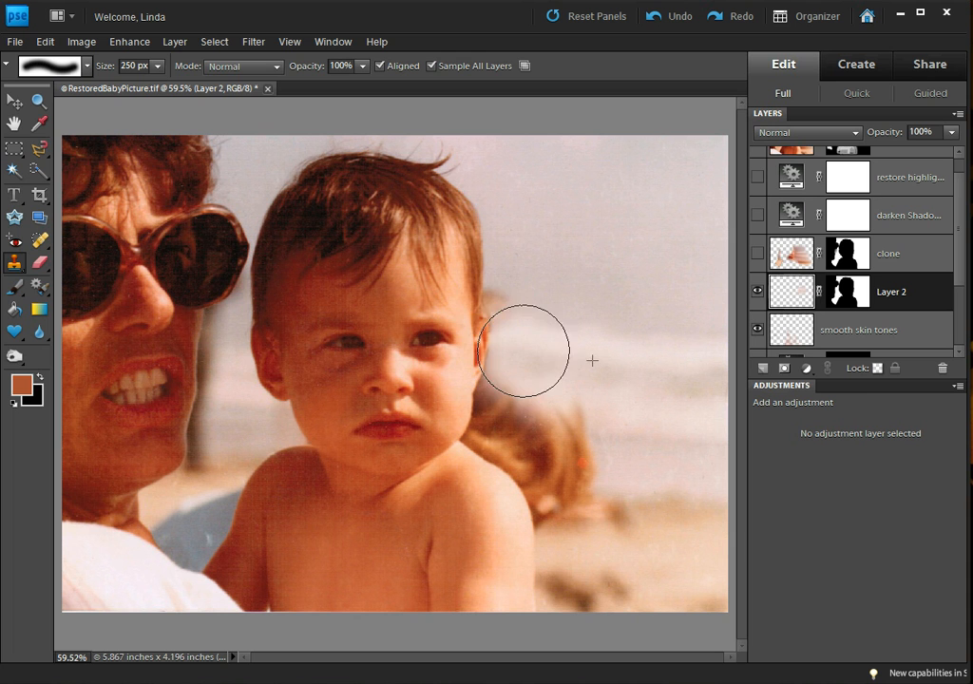
- Clone beach over the background person's head on Layer 2 with a 250 px stamp
{"action": "left_click_drag", "start_coordinate": [523, 352], "coordinate": [597, 433]}
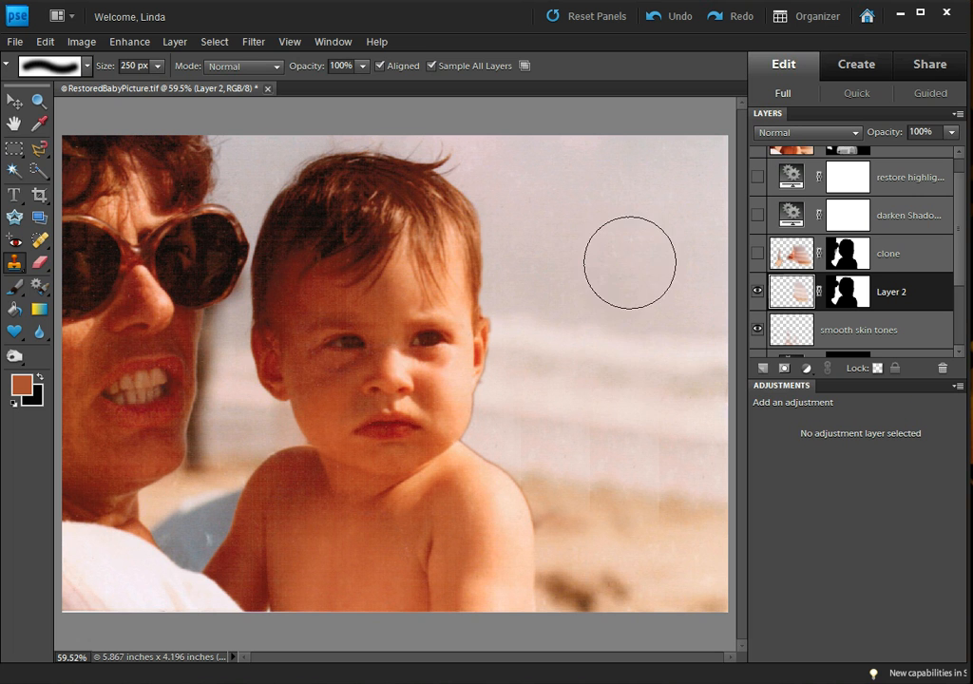
{"action": "mouse_move", "coordinate": [600, 364]}
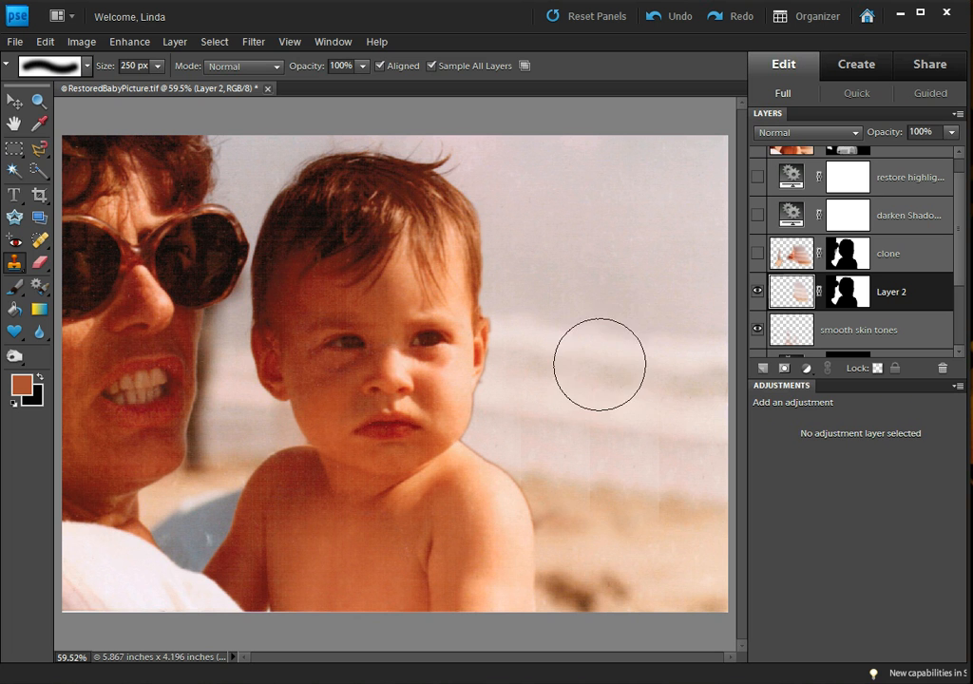
{"action": "mouse_move", "coordinate": [560, 250]}
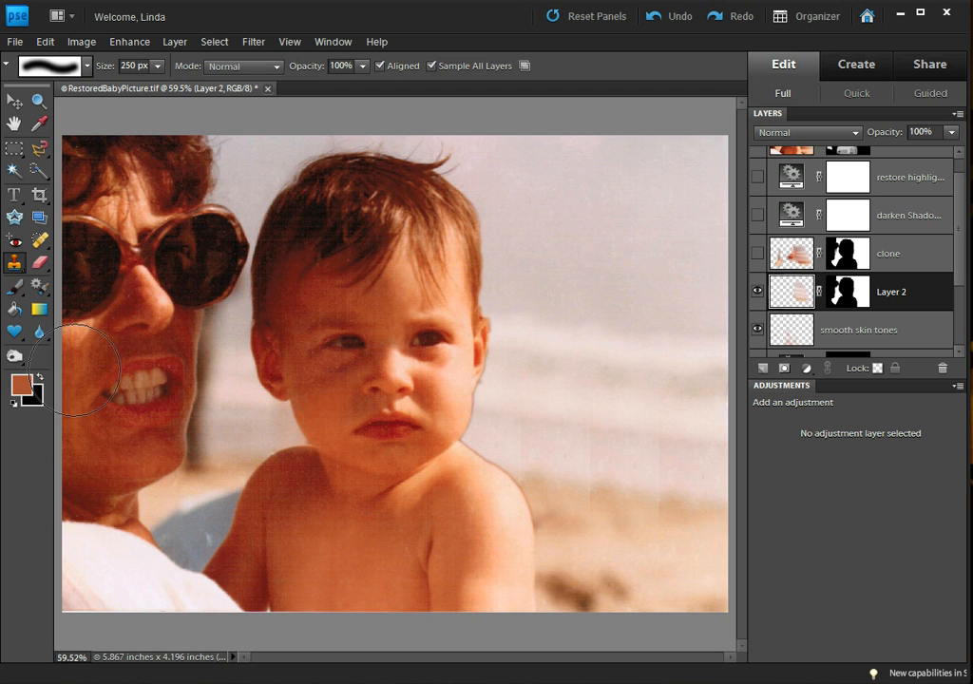
- Select the Brush tool for painting Layer 2's mask along the baby's face
{"action": "left_click", "coordinate": [888, 253]}
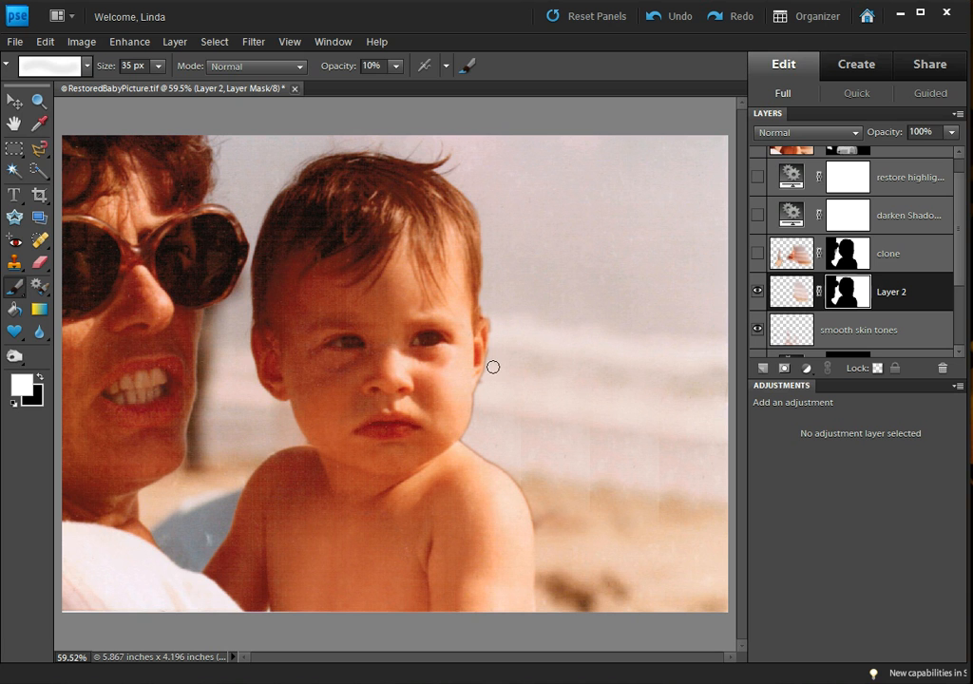
{"action": "mouse_move", "coordinate": [325, 59]}
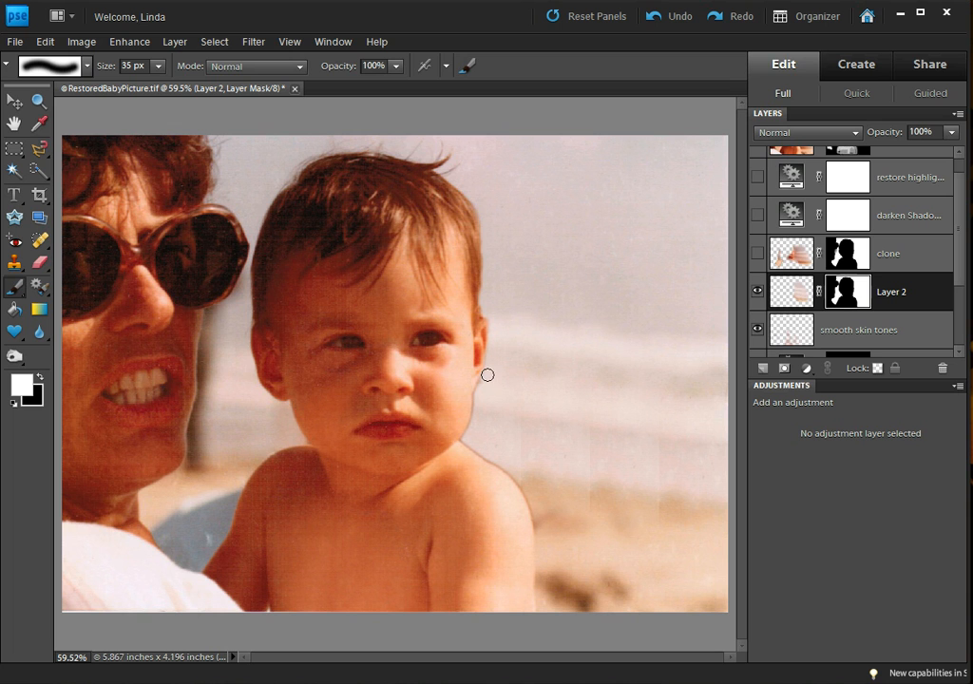
{"action": "mouse_move", "coordinate": [488, 318]}
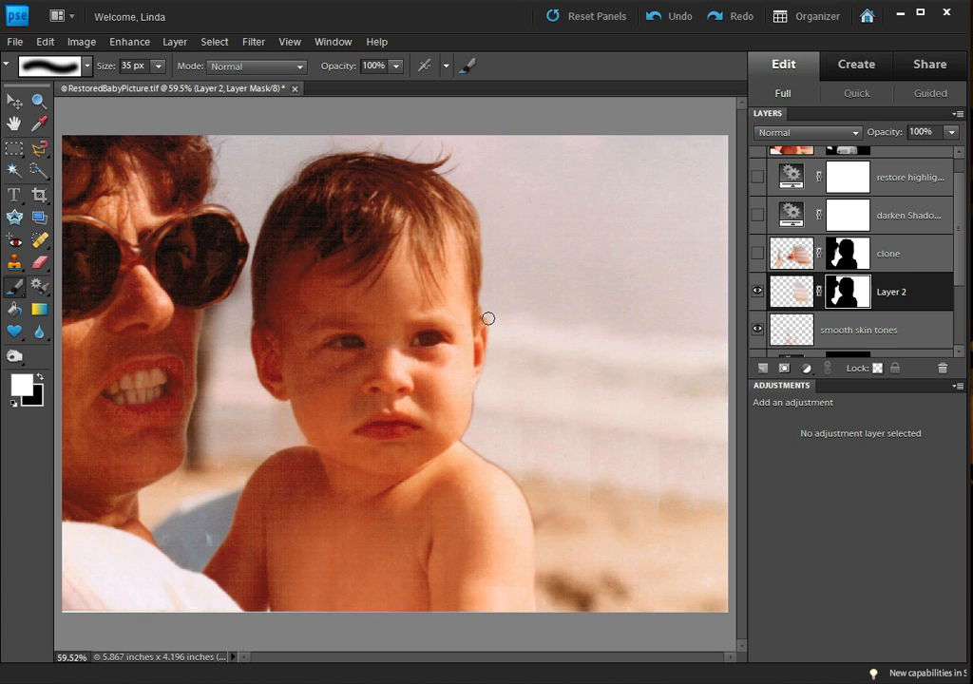
{"action": "mouse_move", "coordinate": [388, 246]}
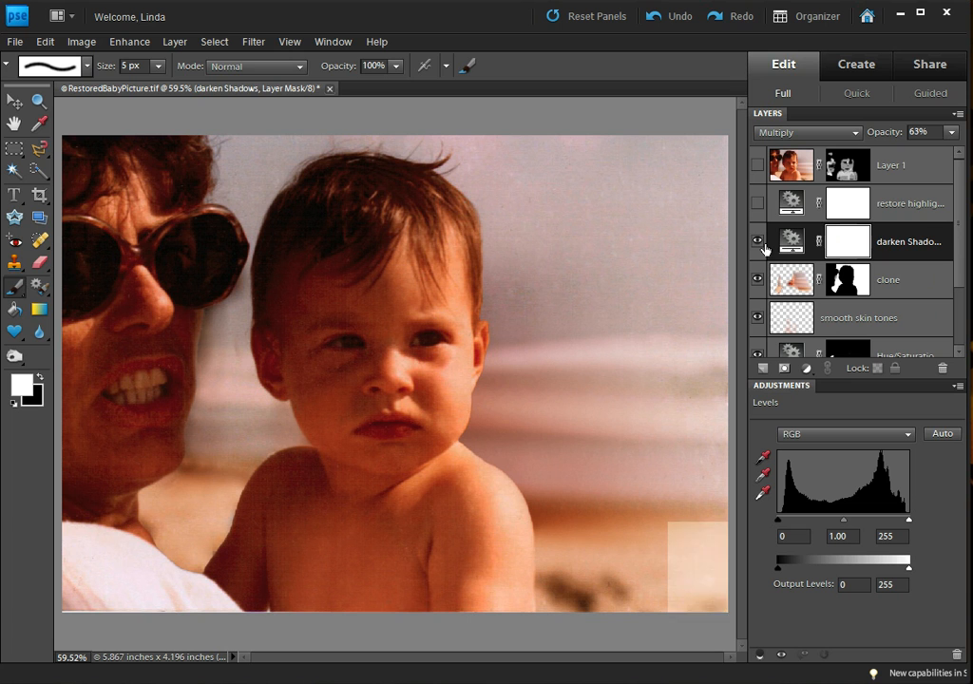
{"action": "mouse_move", "coordinate": [807, 132]}
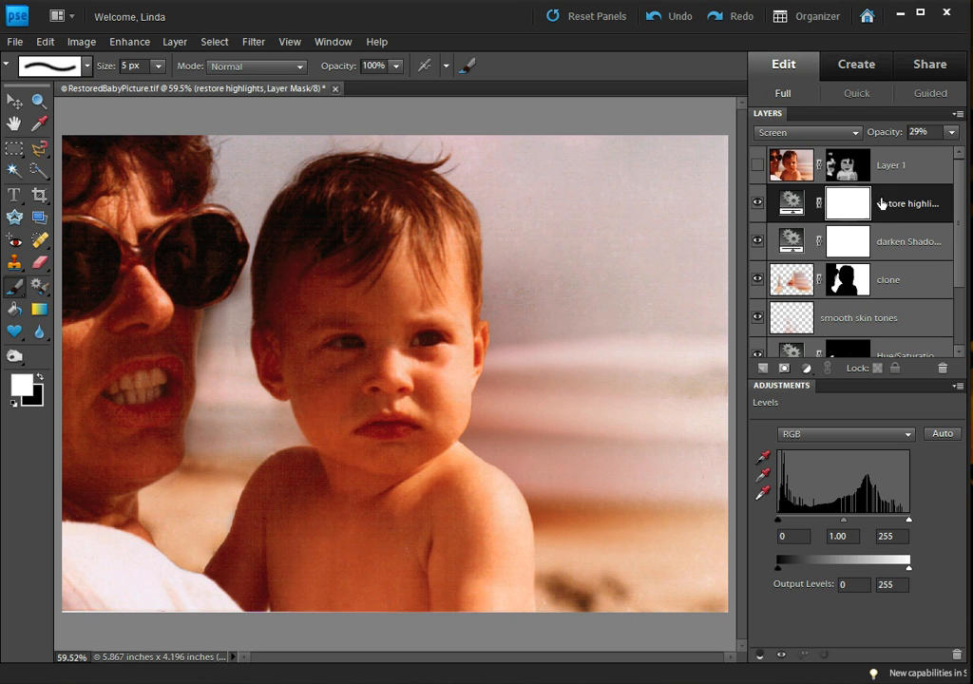
- Unhide the 'darken Shadows' Multiply and 'restore highlights' Screen Levels layers
{"action": "left_click", "coordinate": [891, 164]}
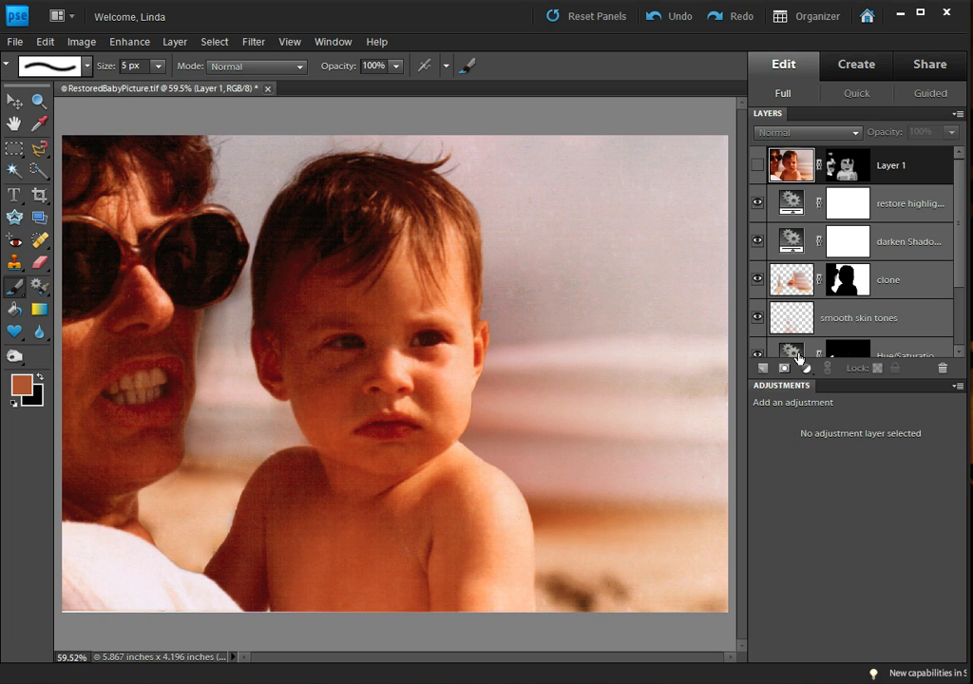
{"action": "mouse_move", "coordinate": [808, 157]}
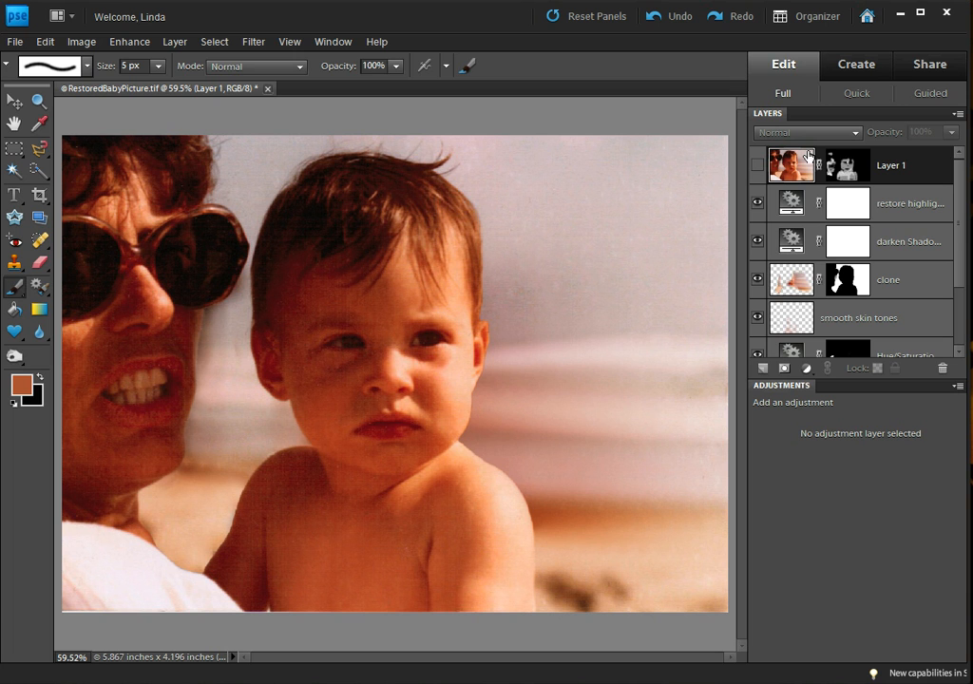